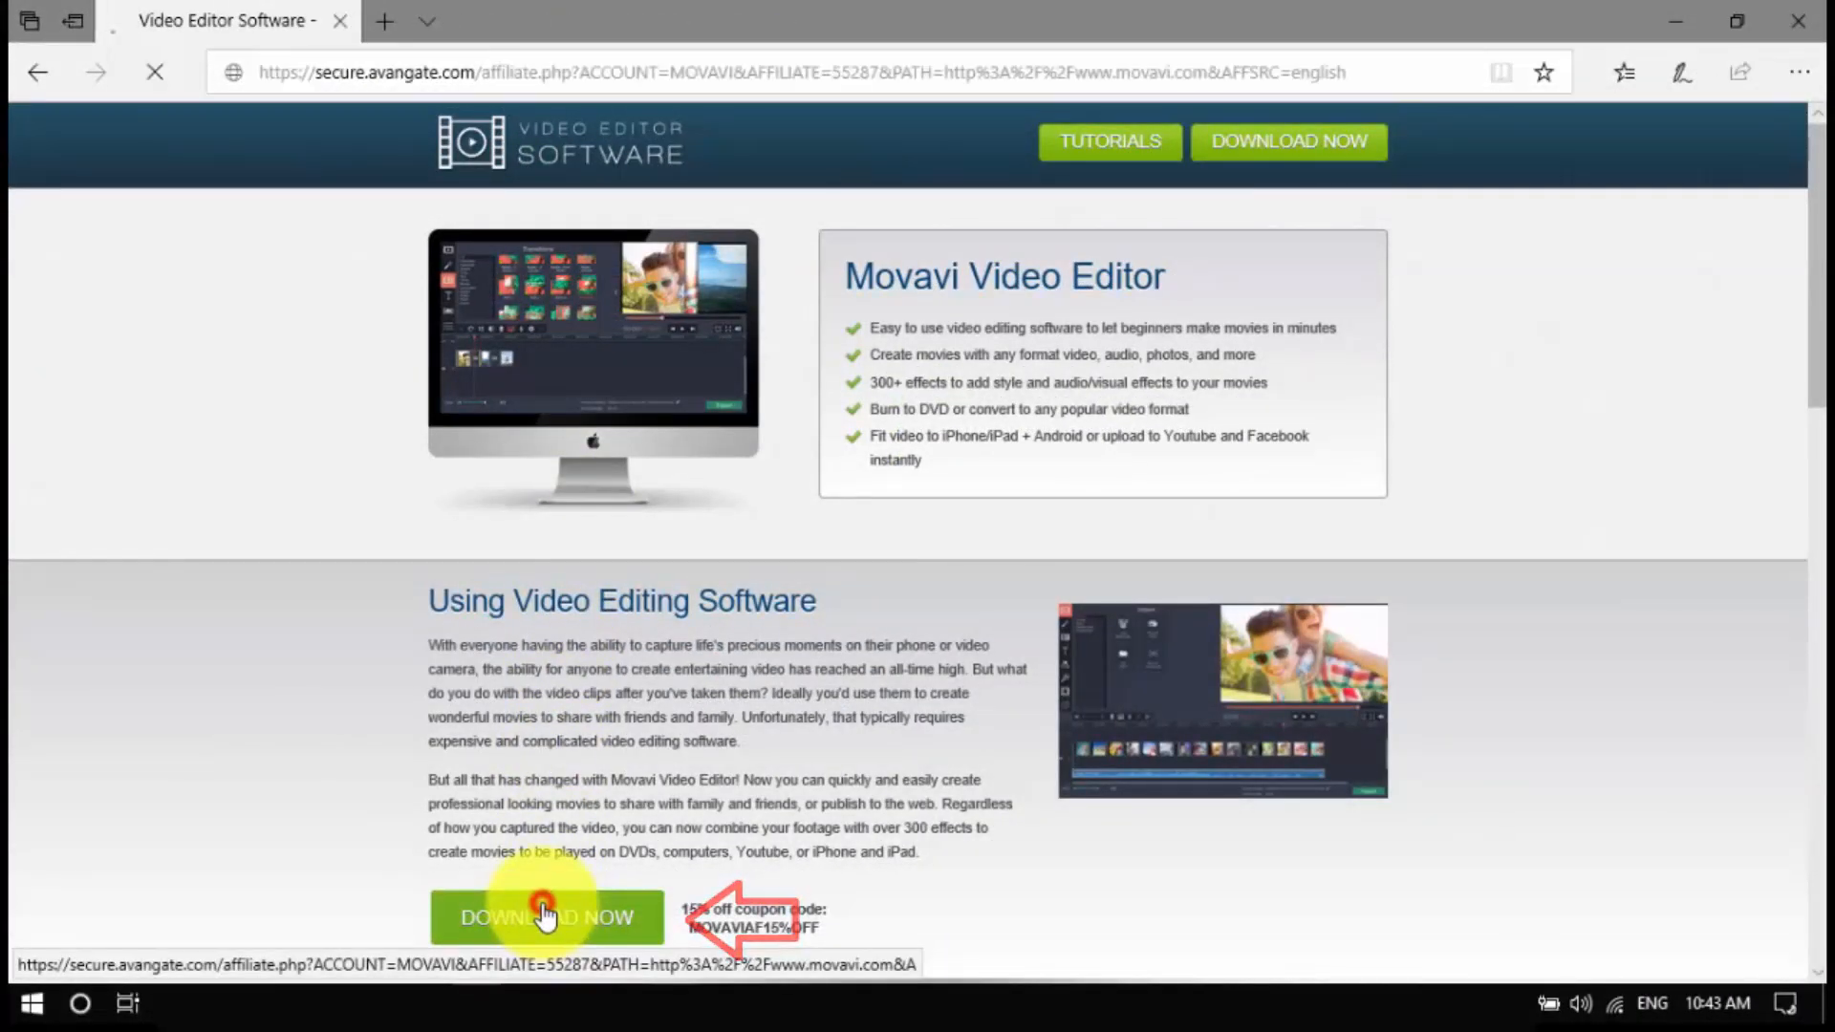
Download the Movavi Video Suite installer from the affiliate page via the Movavi site
left_click(545, 916)
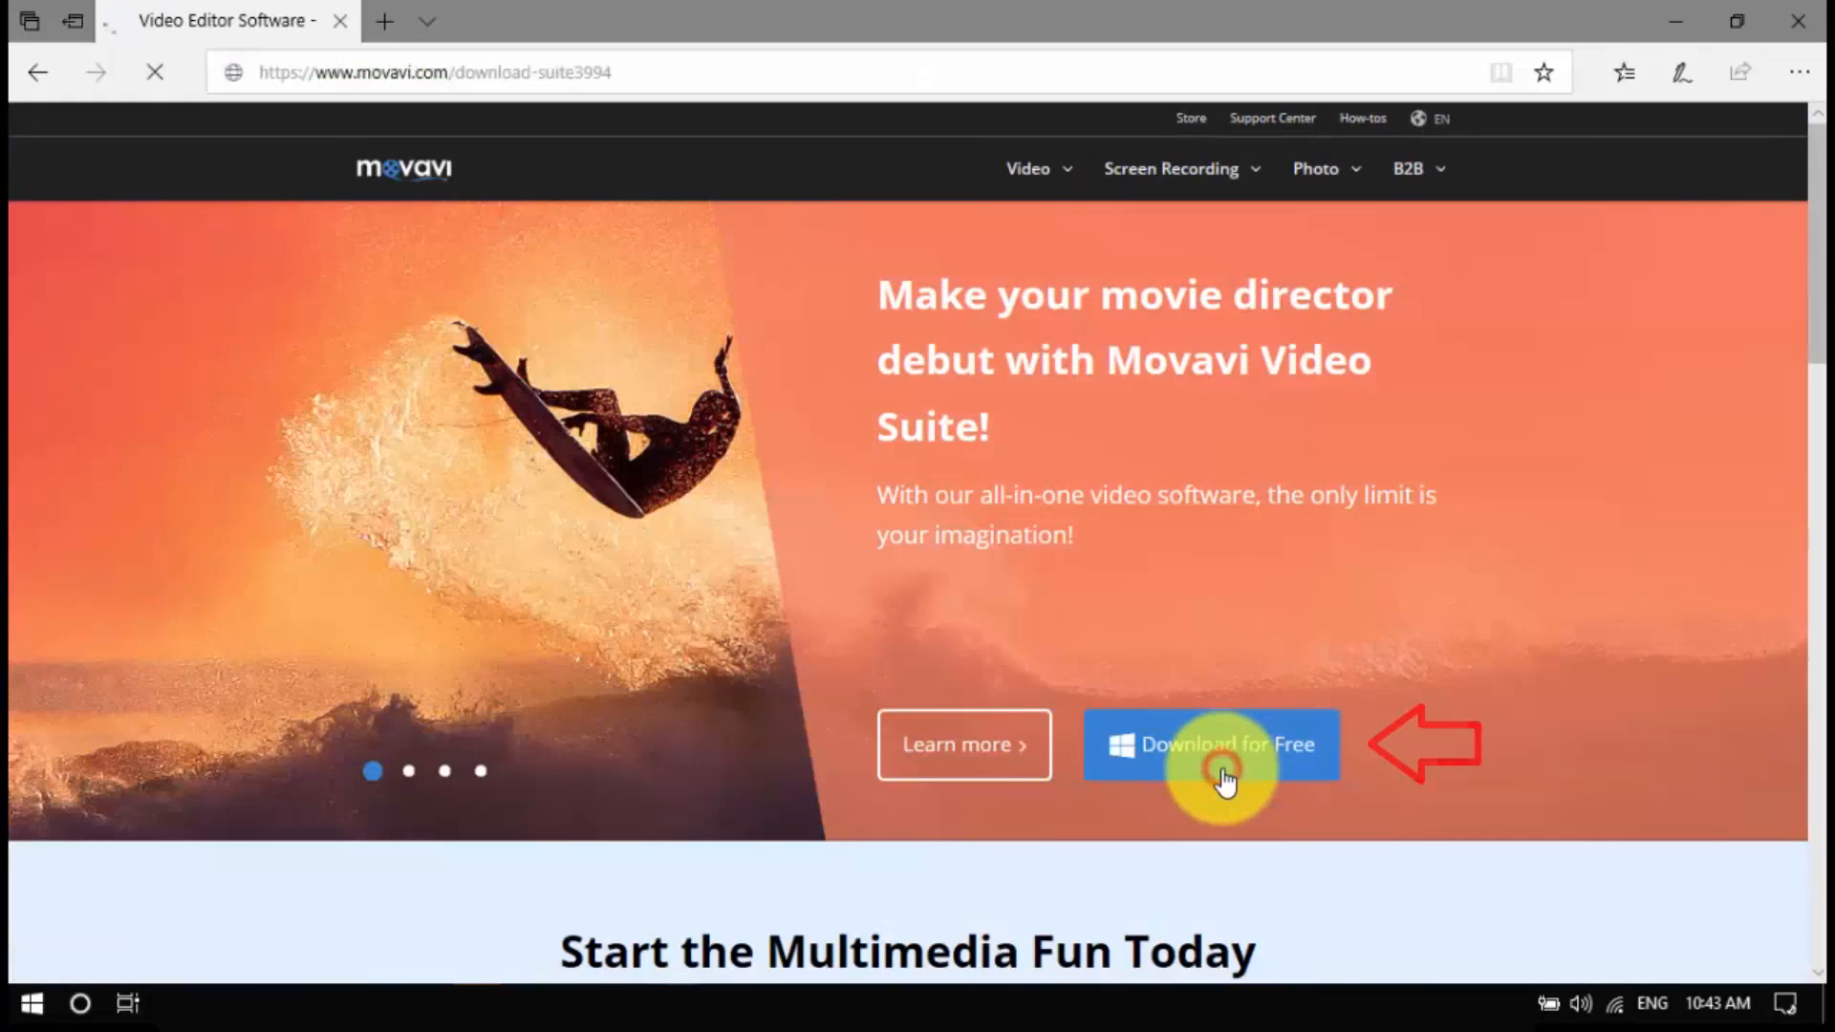
left_click(1211, 745)
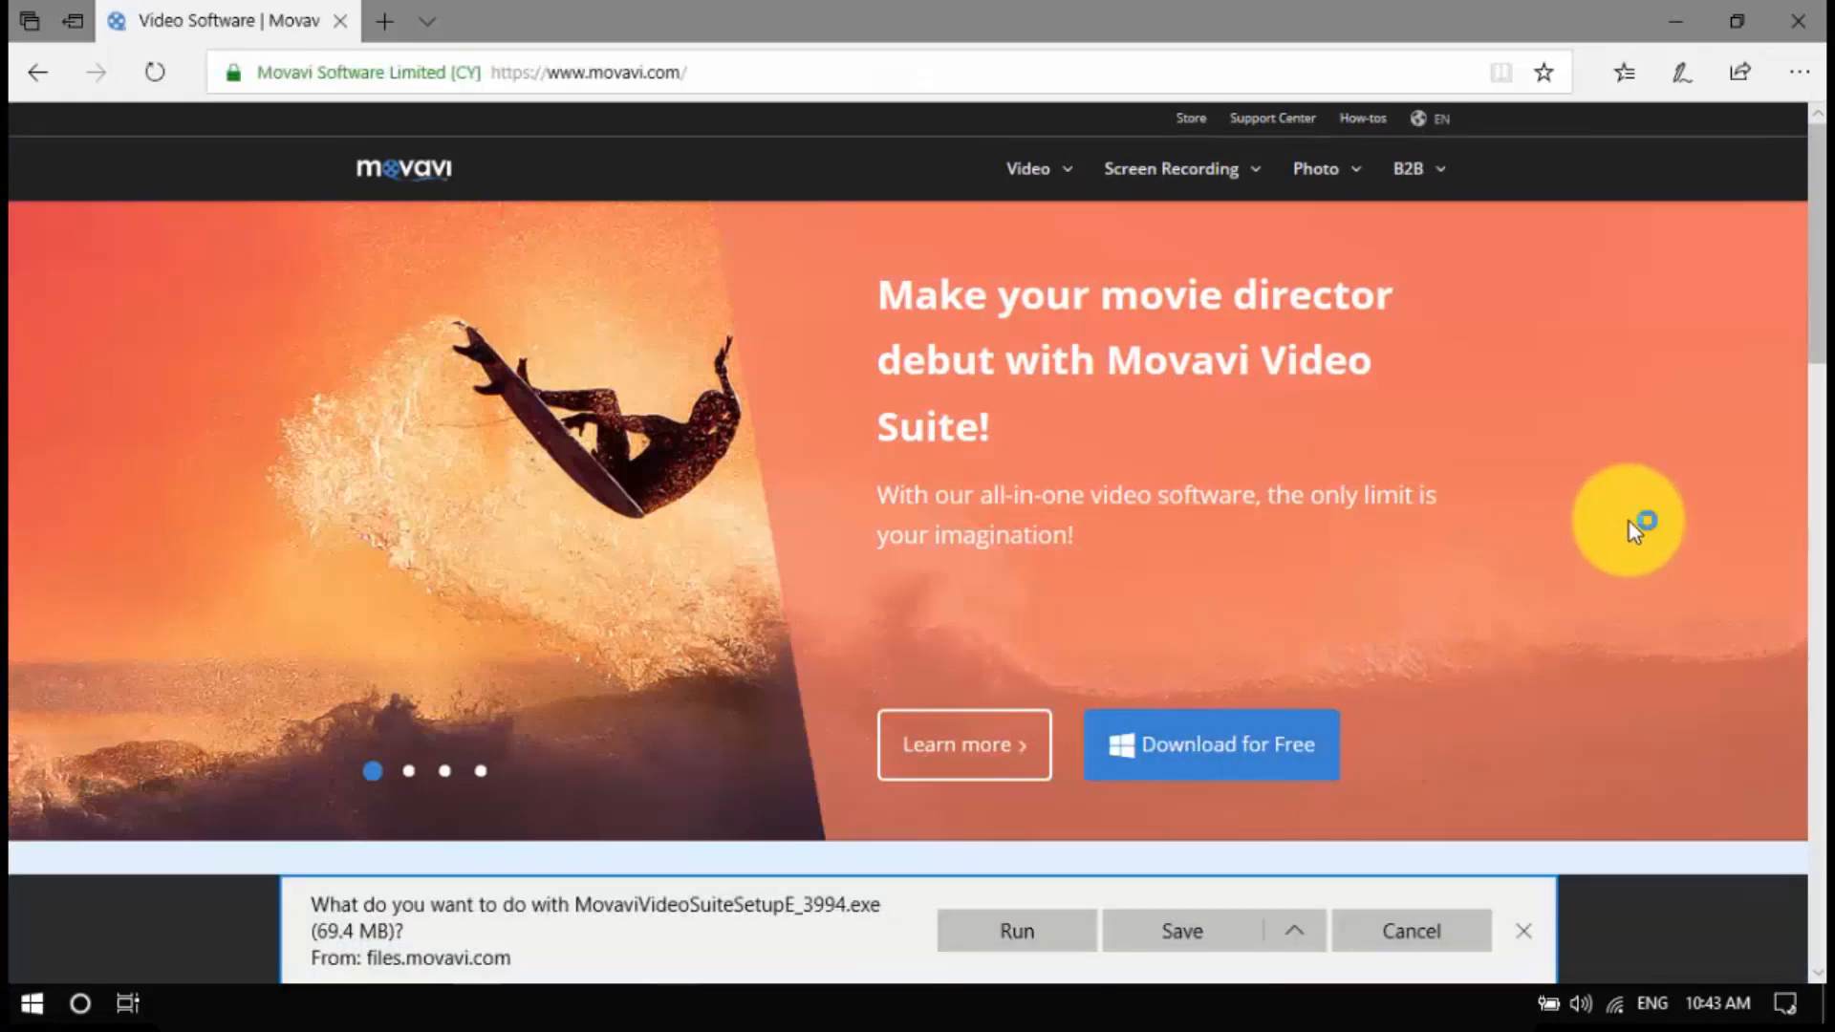
Create a full-feature mode project and import clip 9.mp4 onto the timeline
left_click(1015, 930)
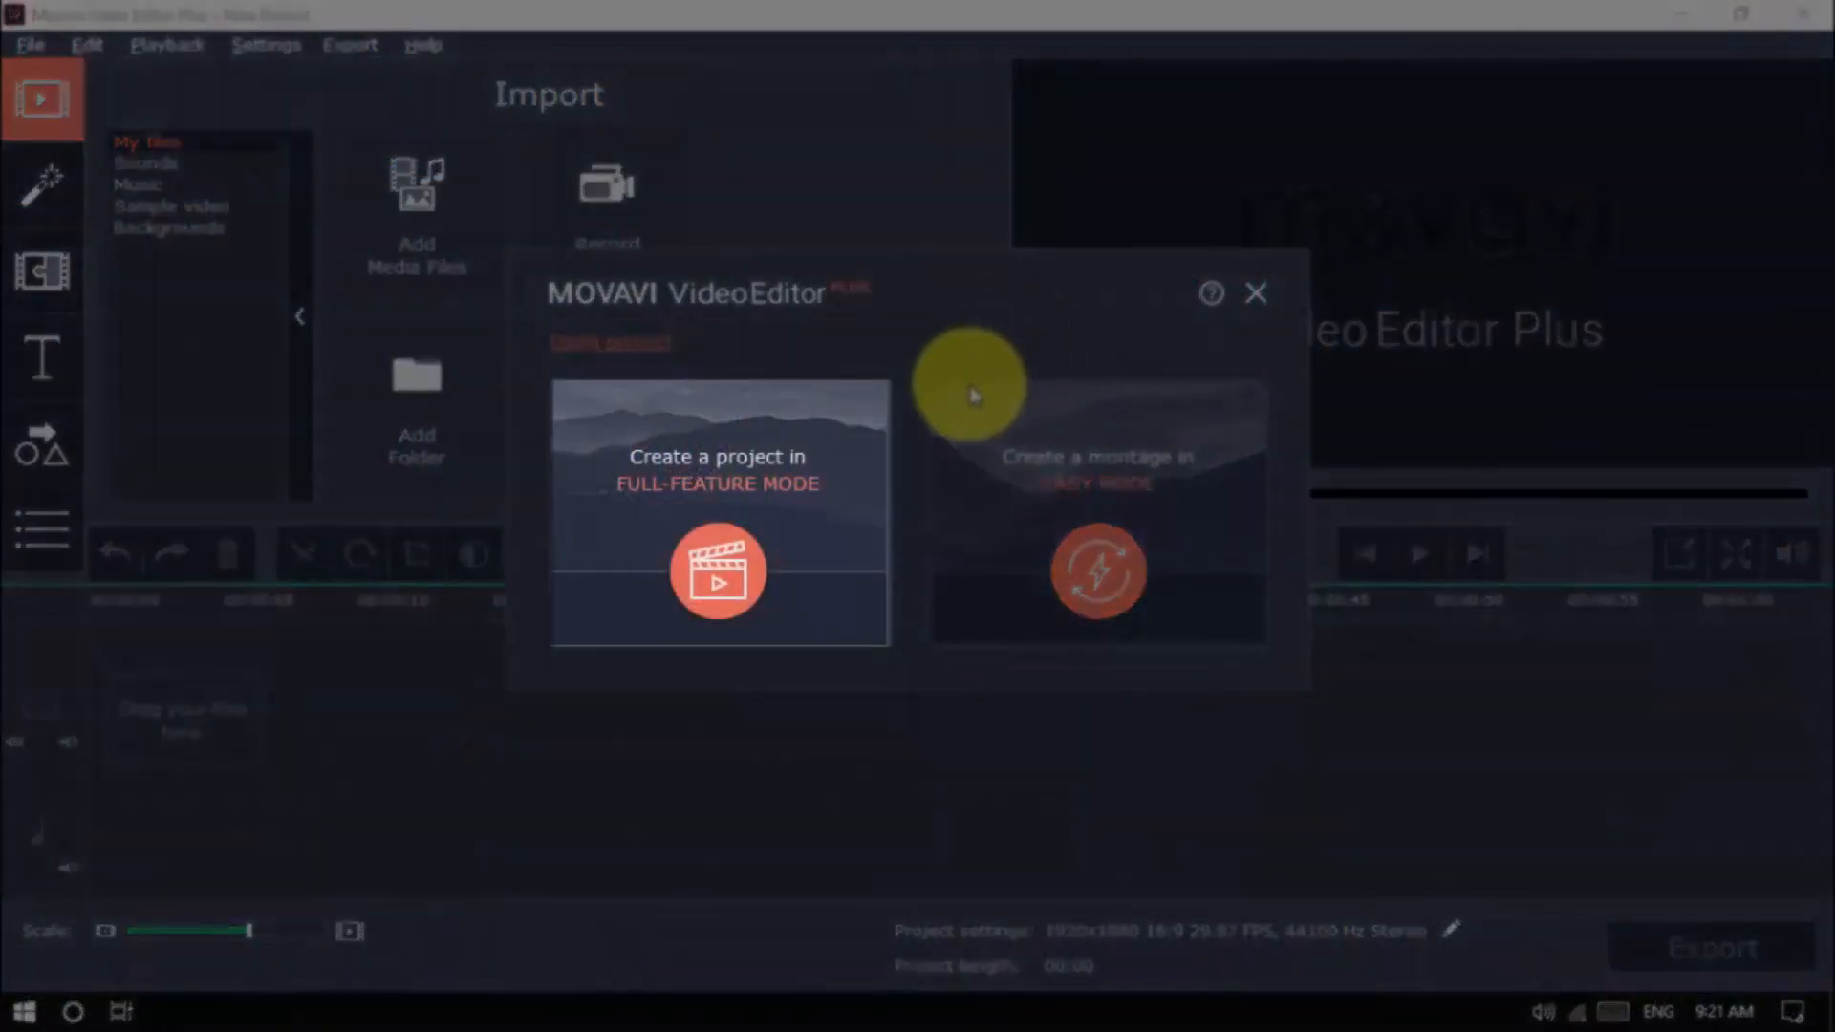
left_click(718, 572)
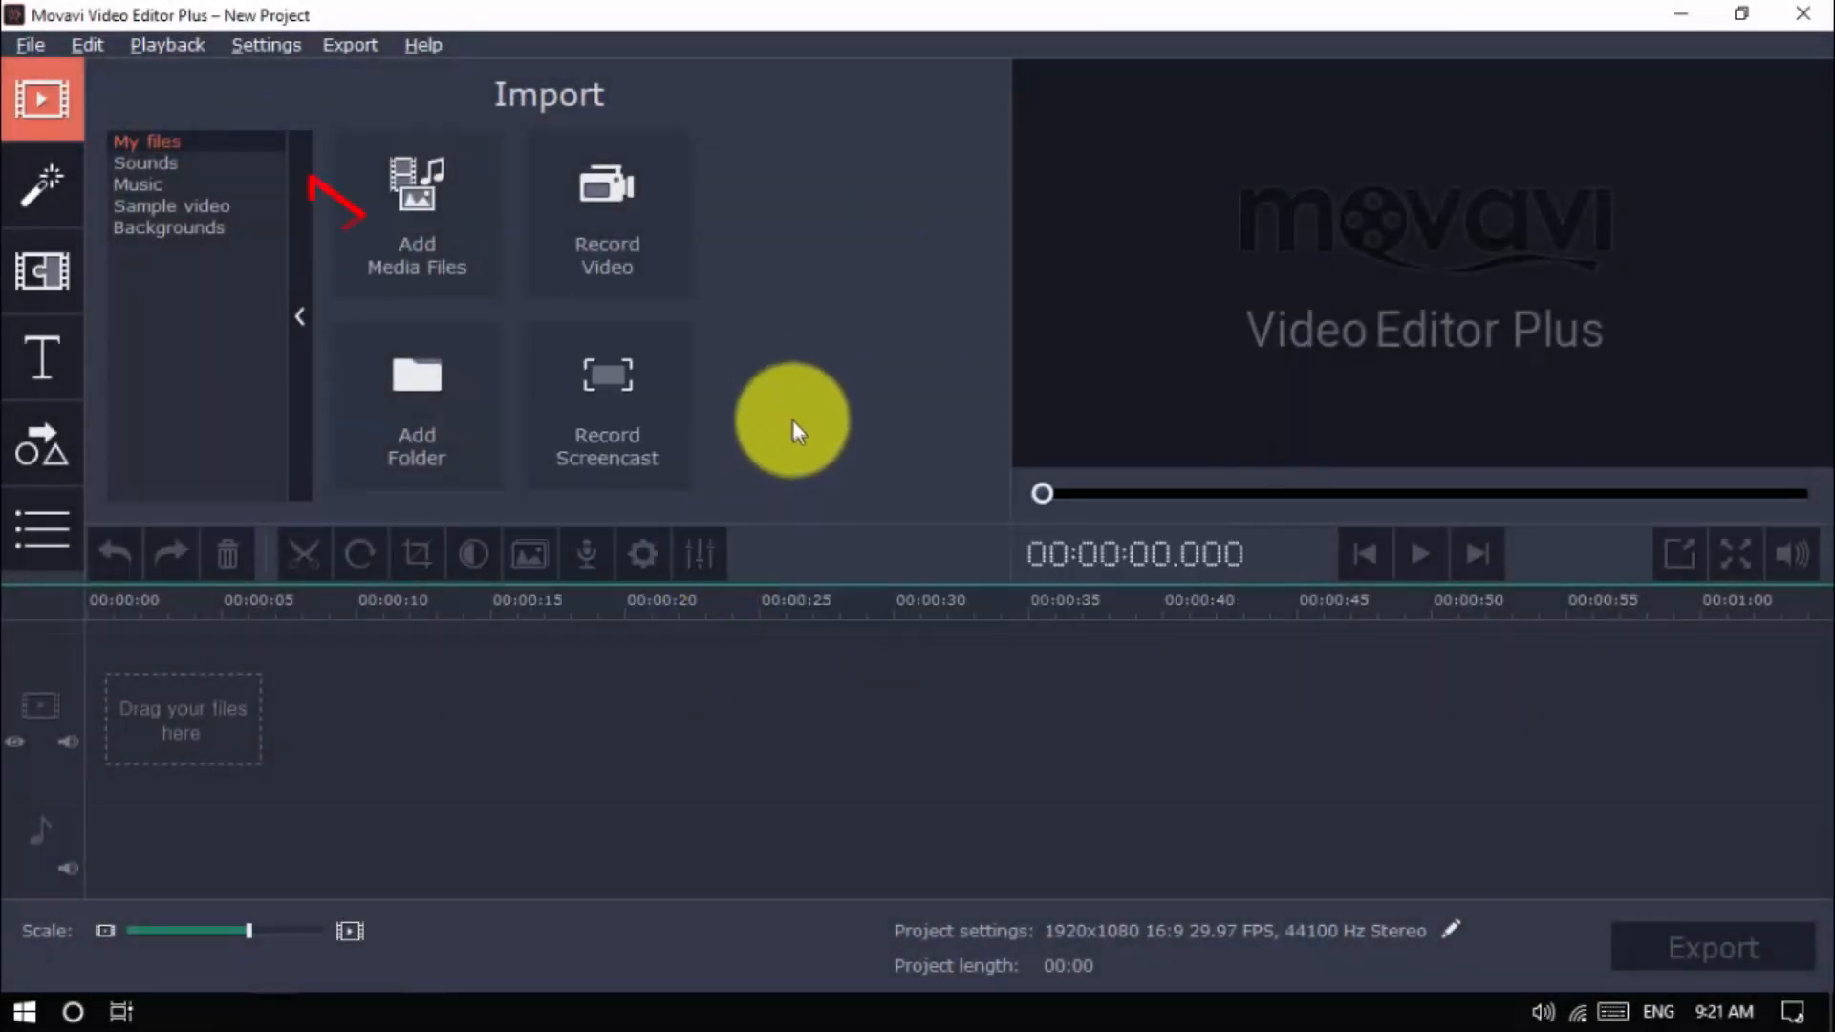
left_click(415, 214)
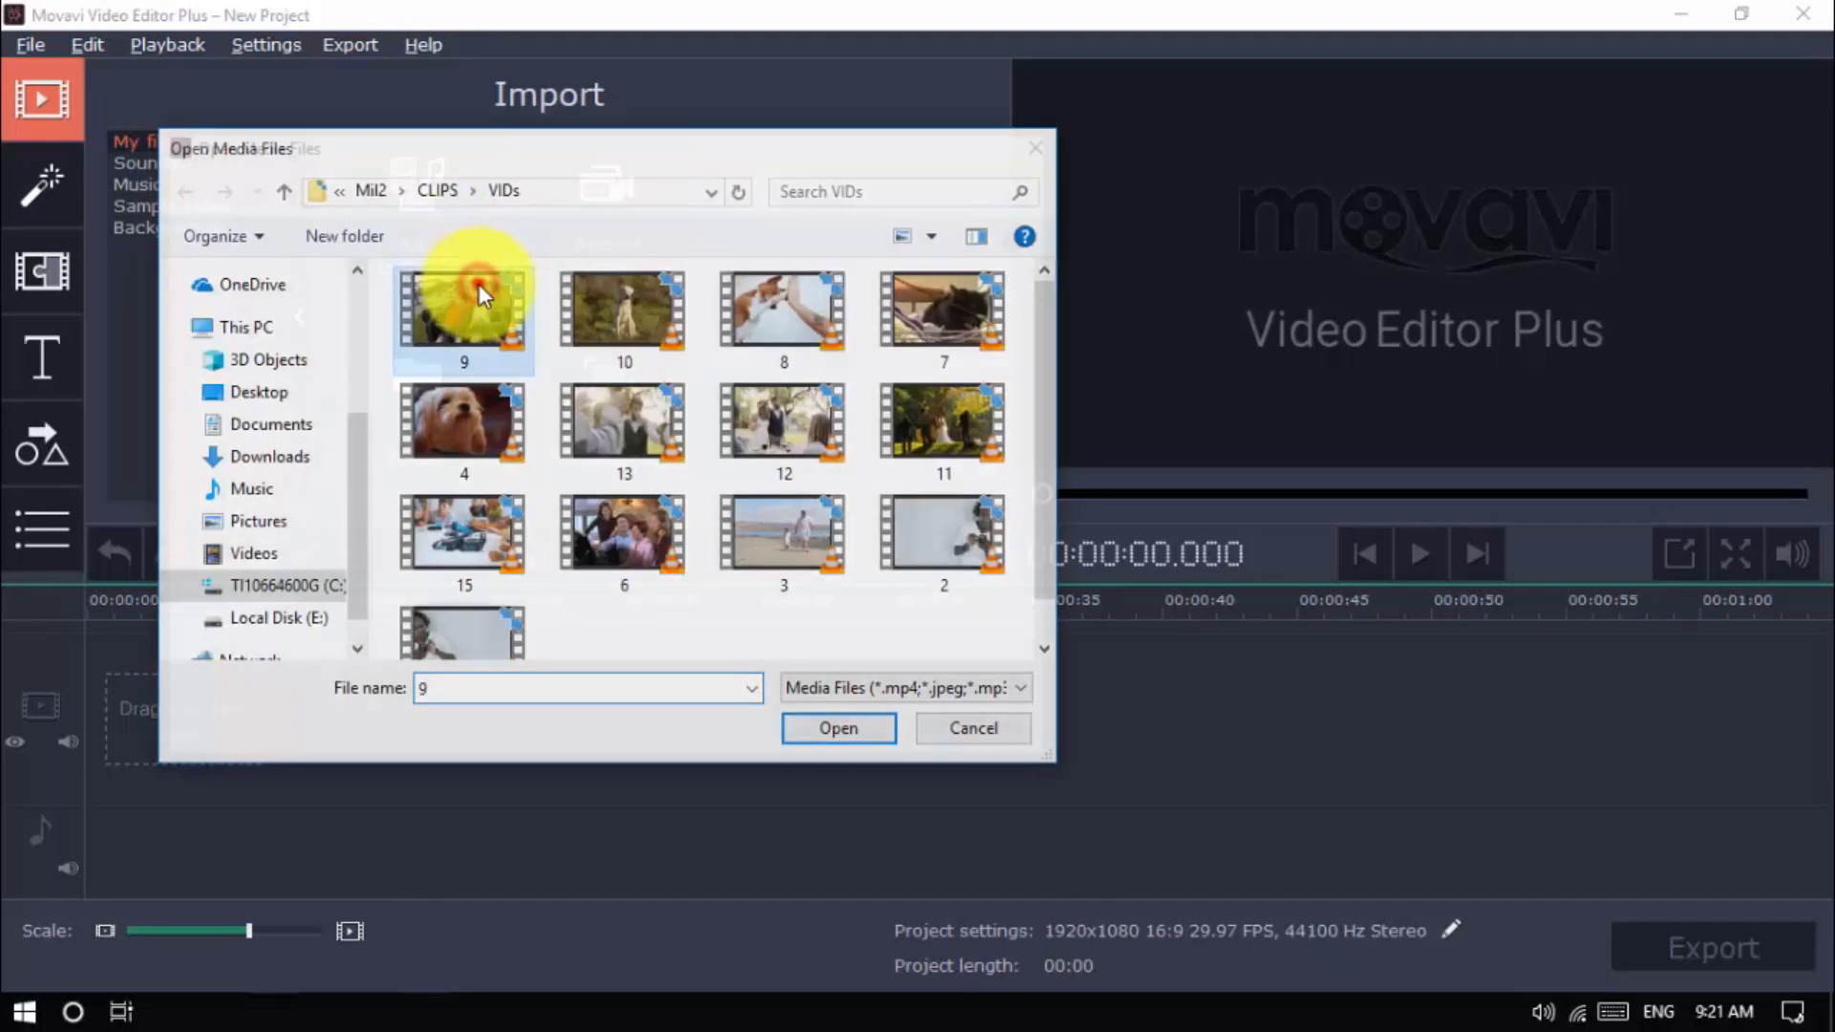
left_click(837, 728)
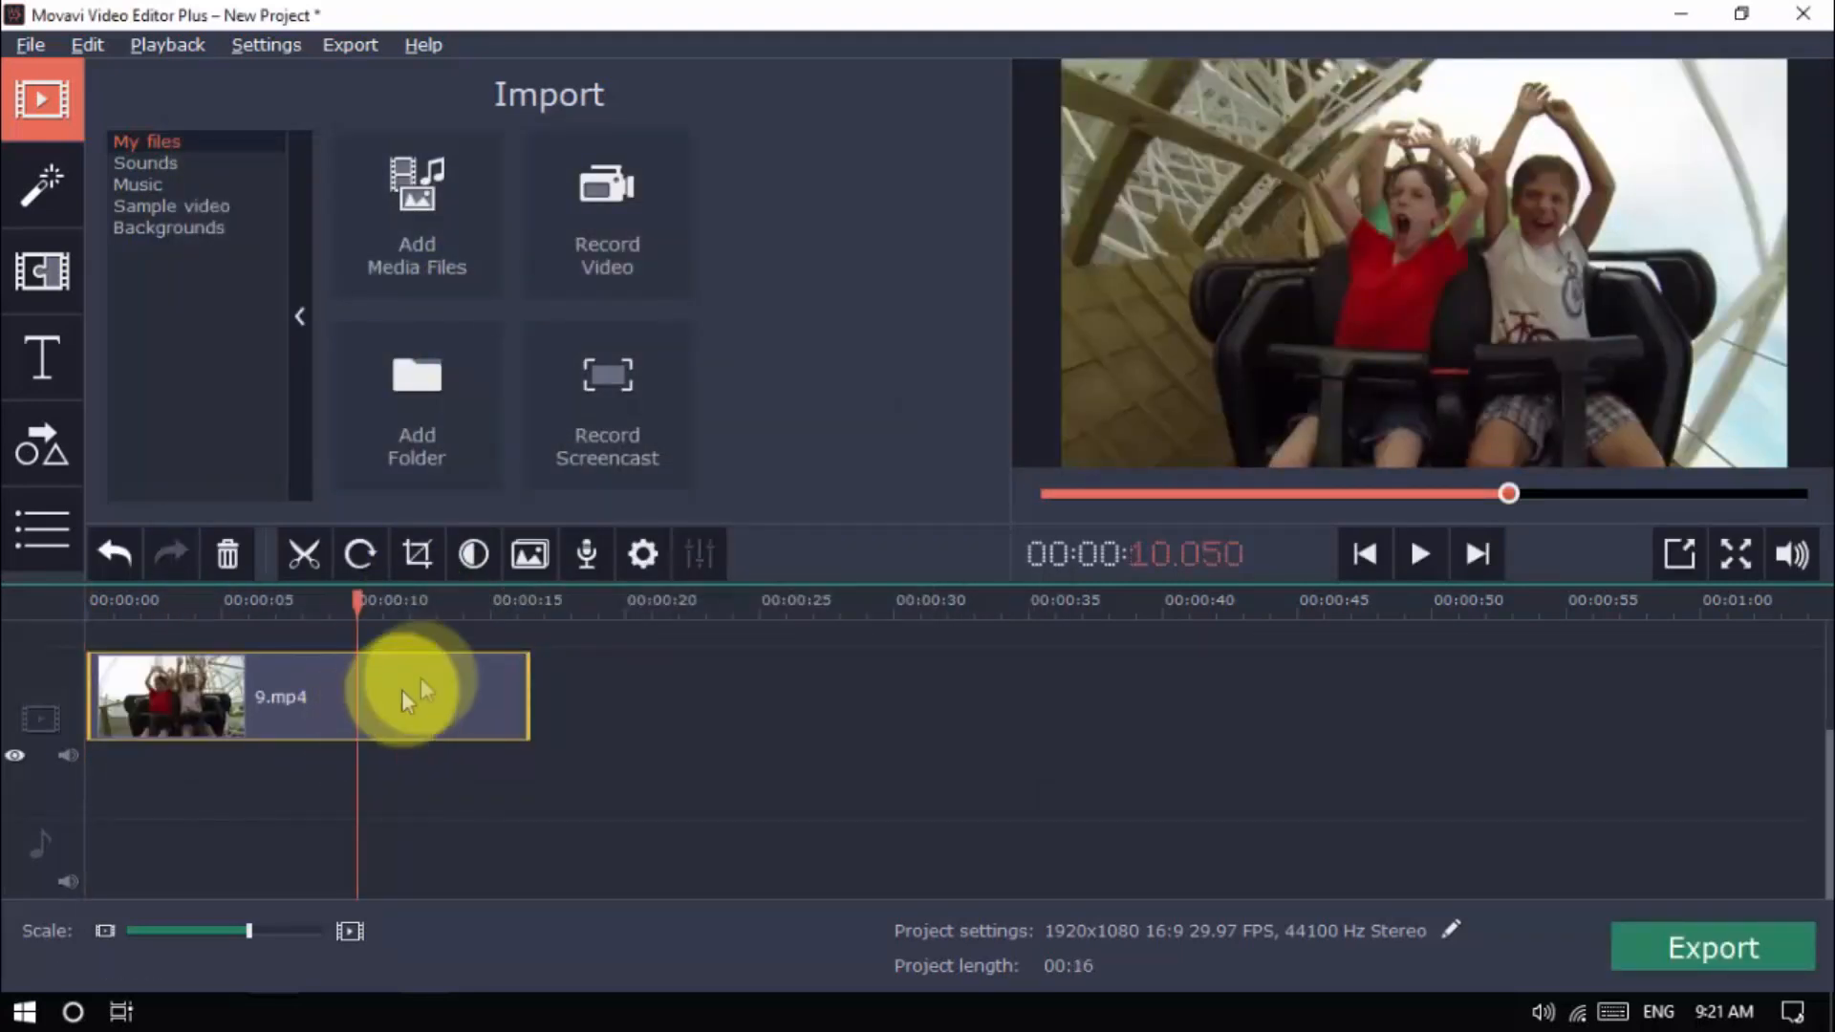
Open the clip's Video tool settings and adjust the Speed slider
left_click(642, 553)
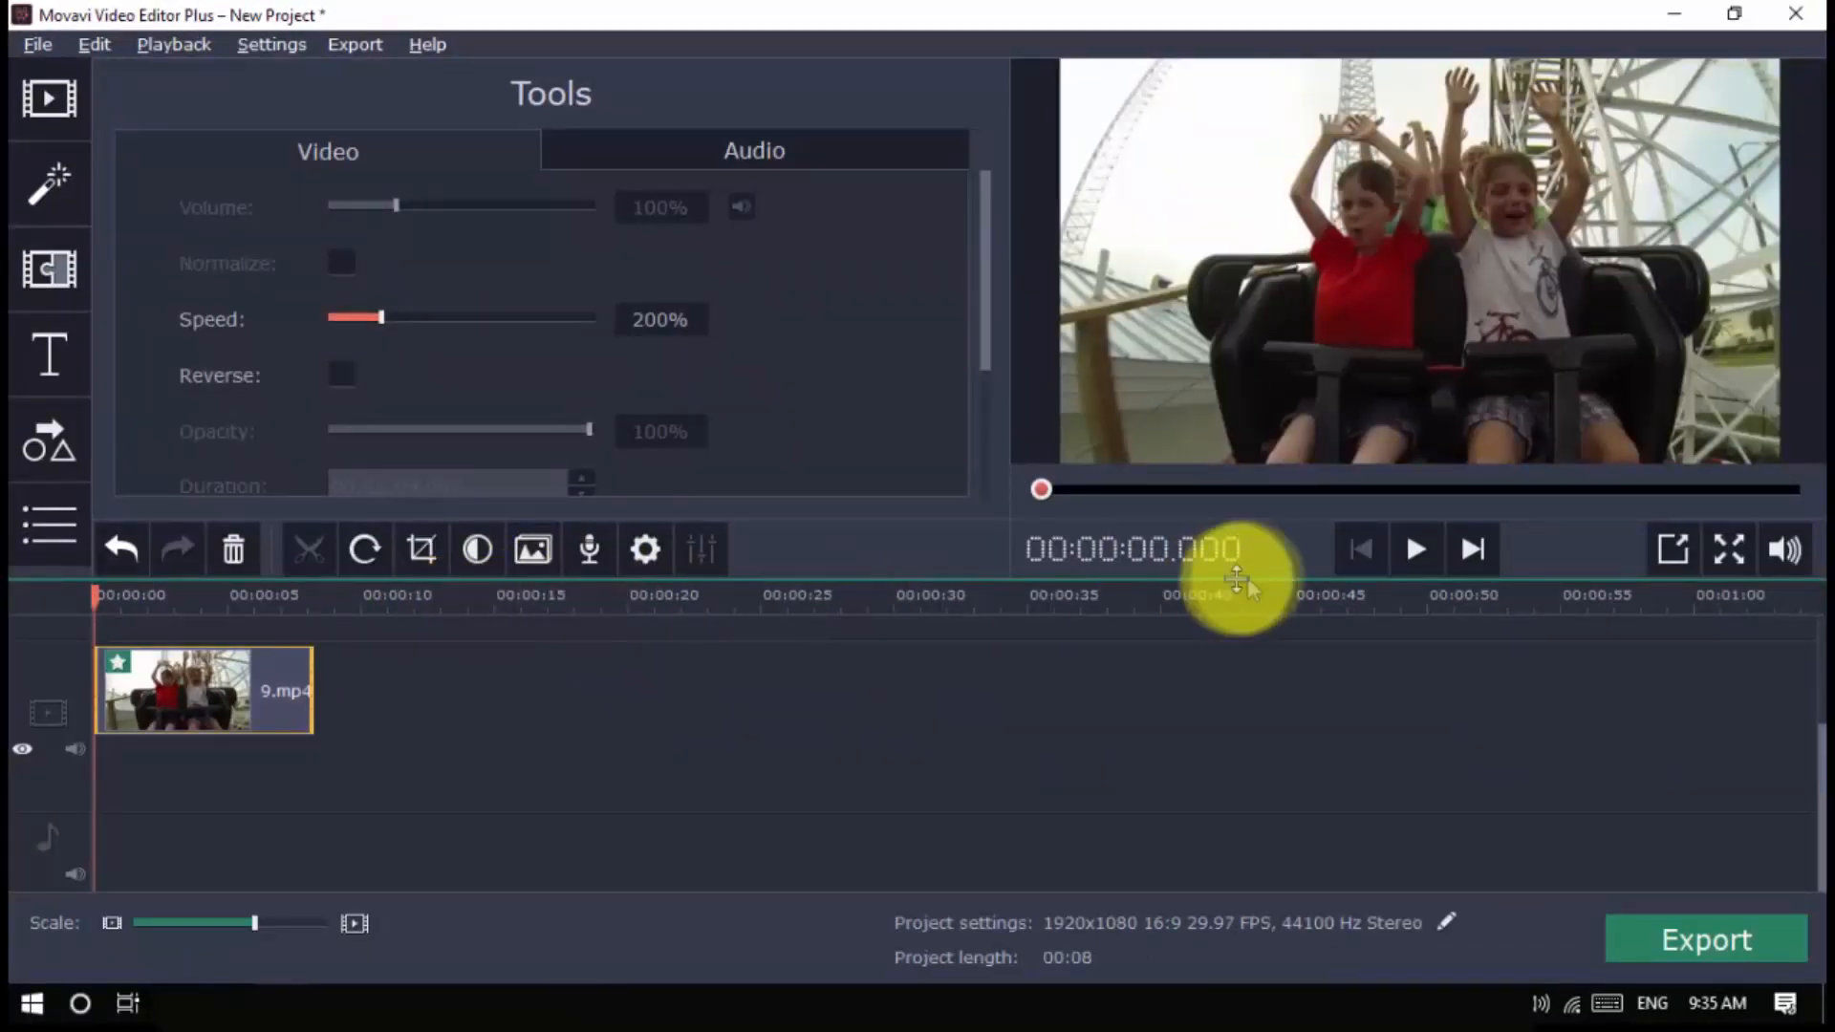
left_click(1414, 548)
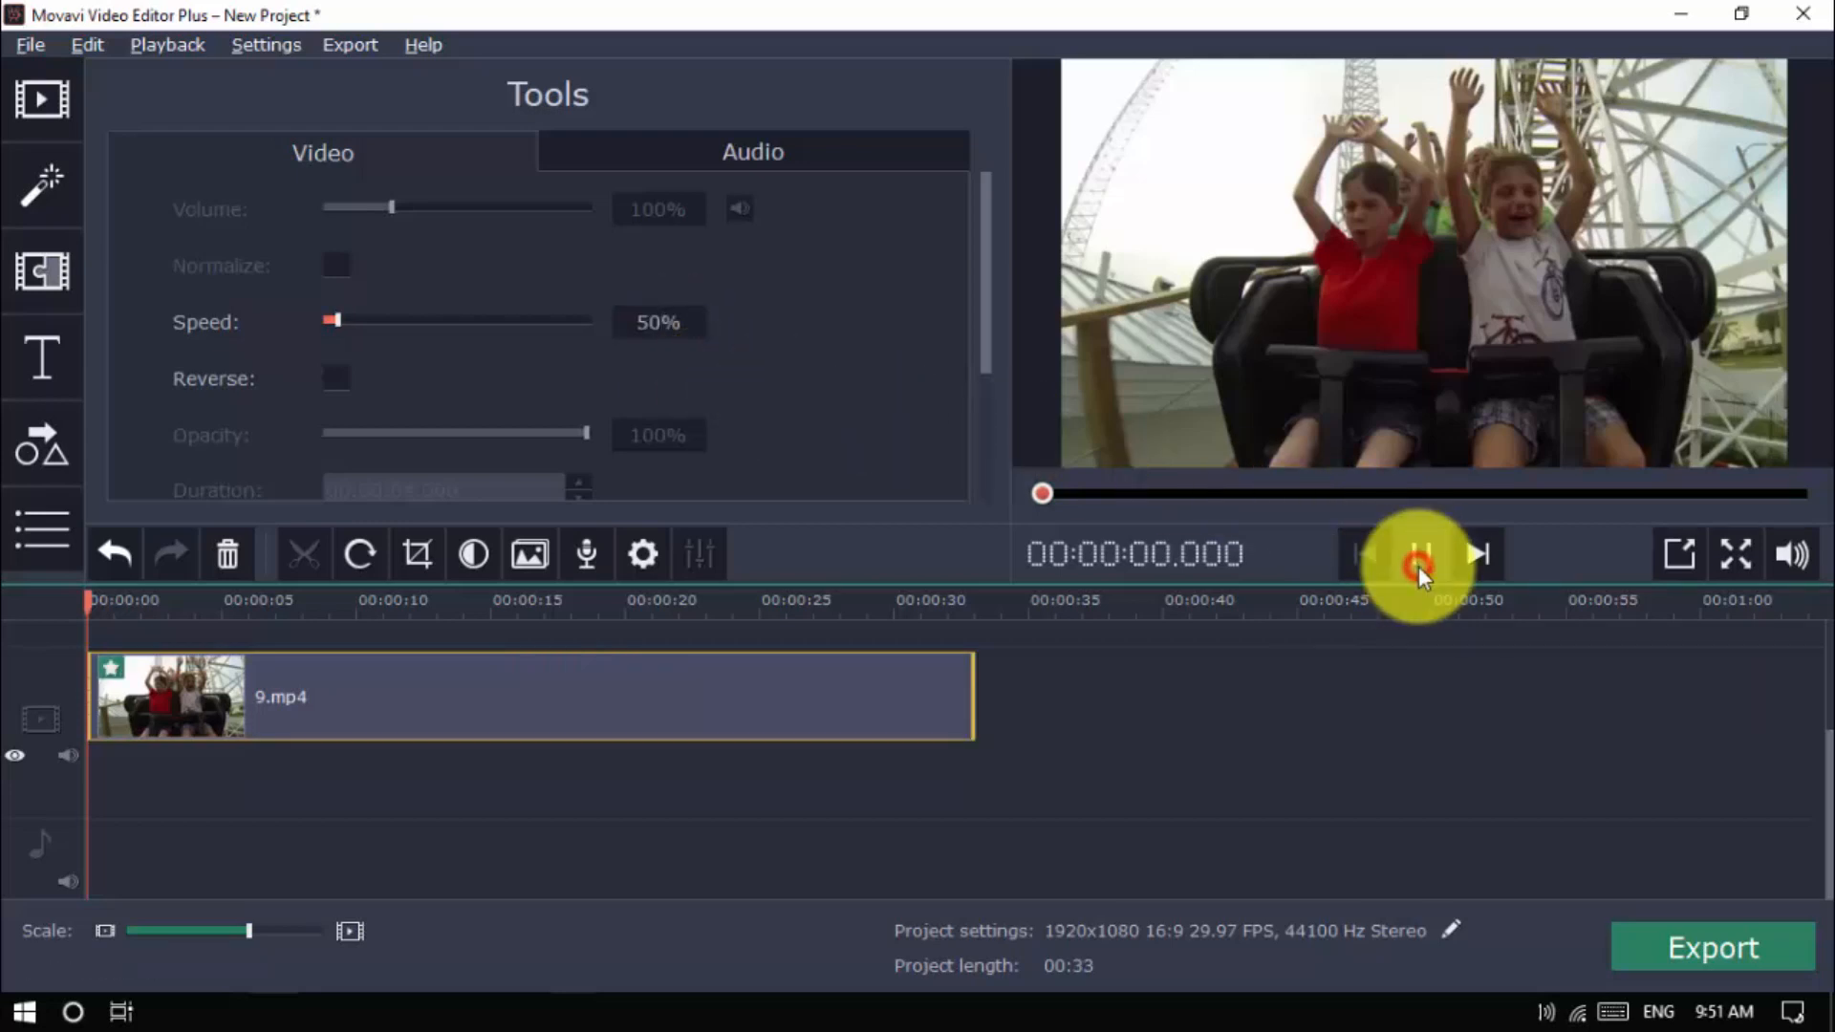
Play the 50% slow-motion clip in the preview, then pause near five seconds
left_click(1419, 553)
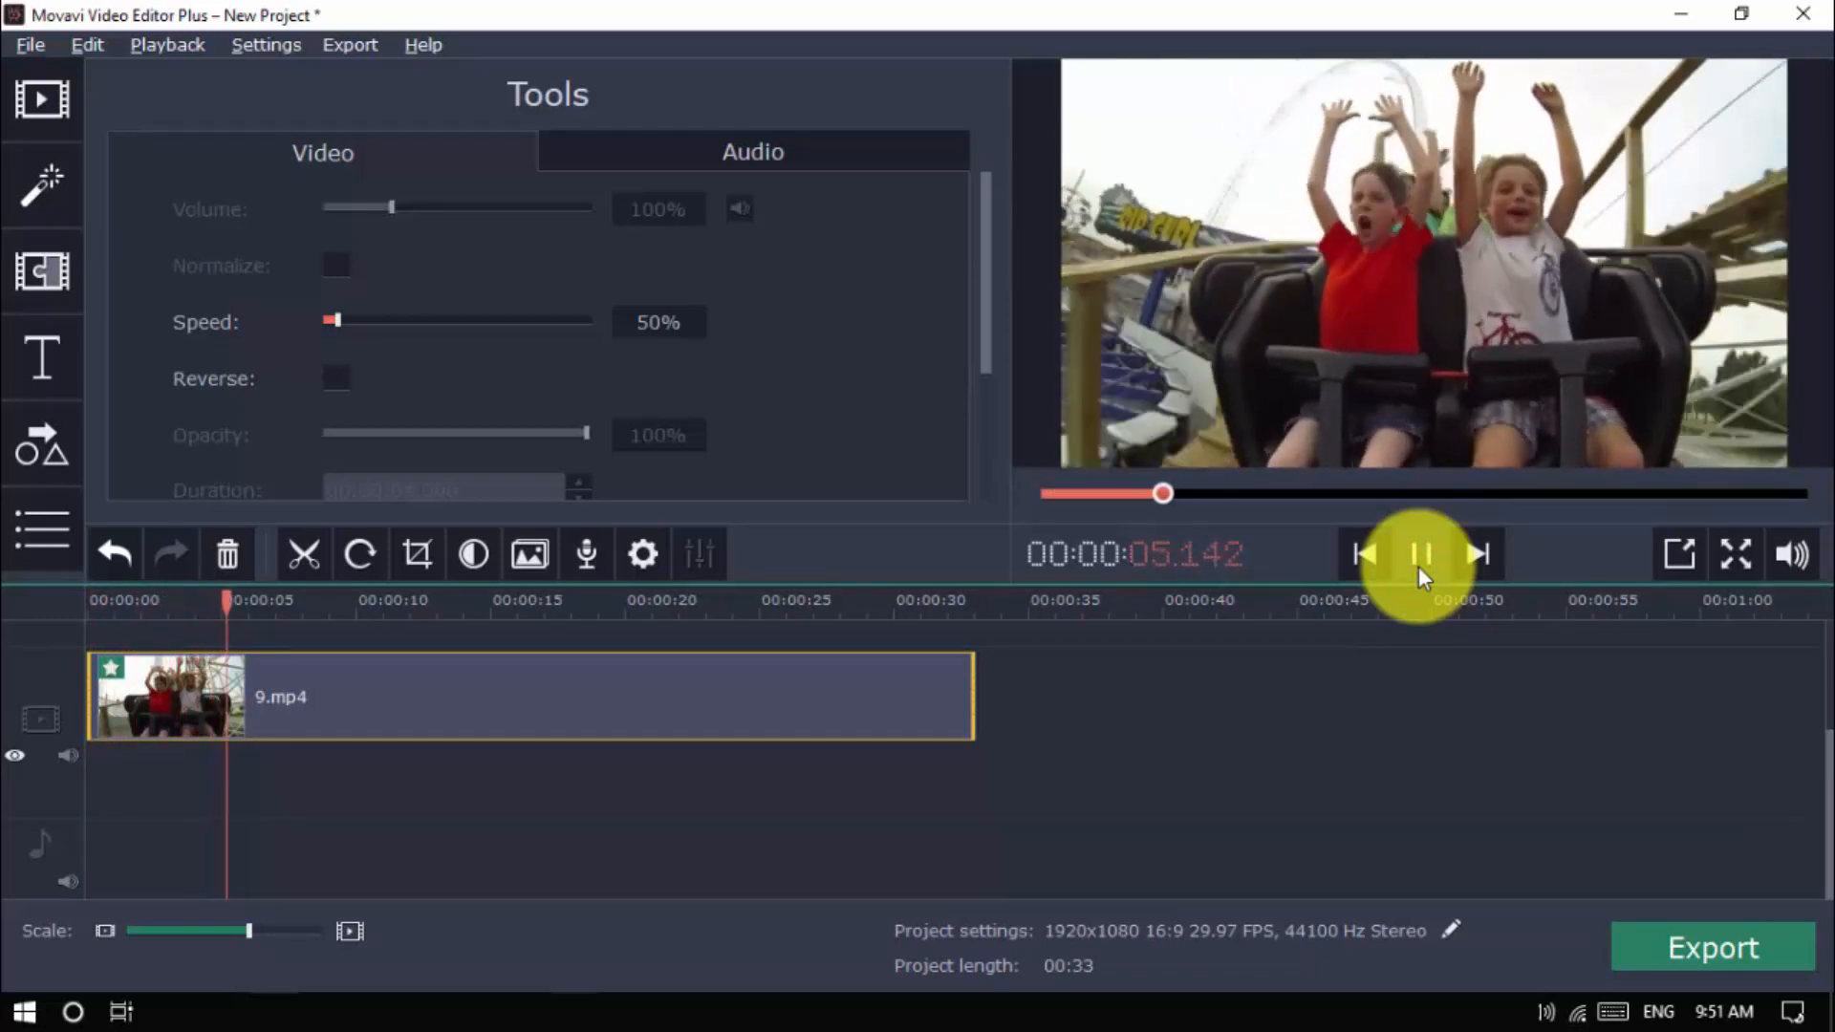
left_click(1419, 553)
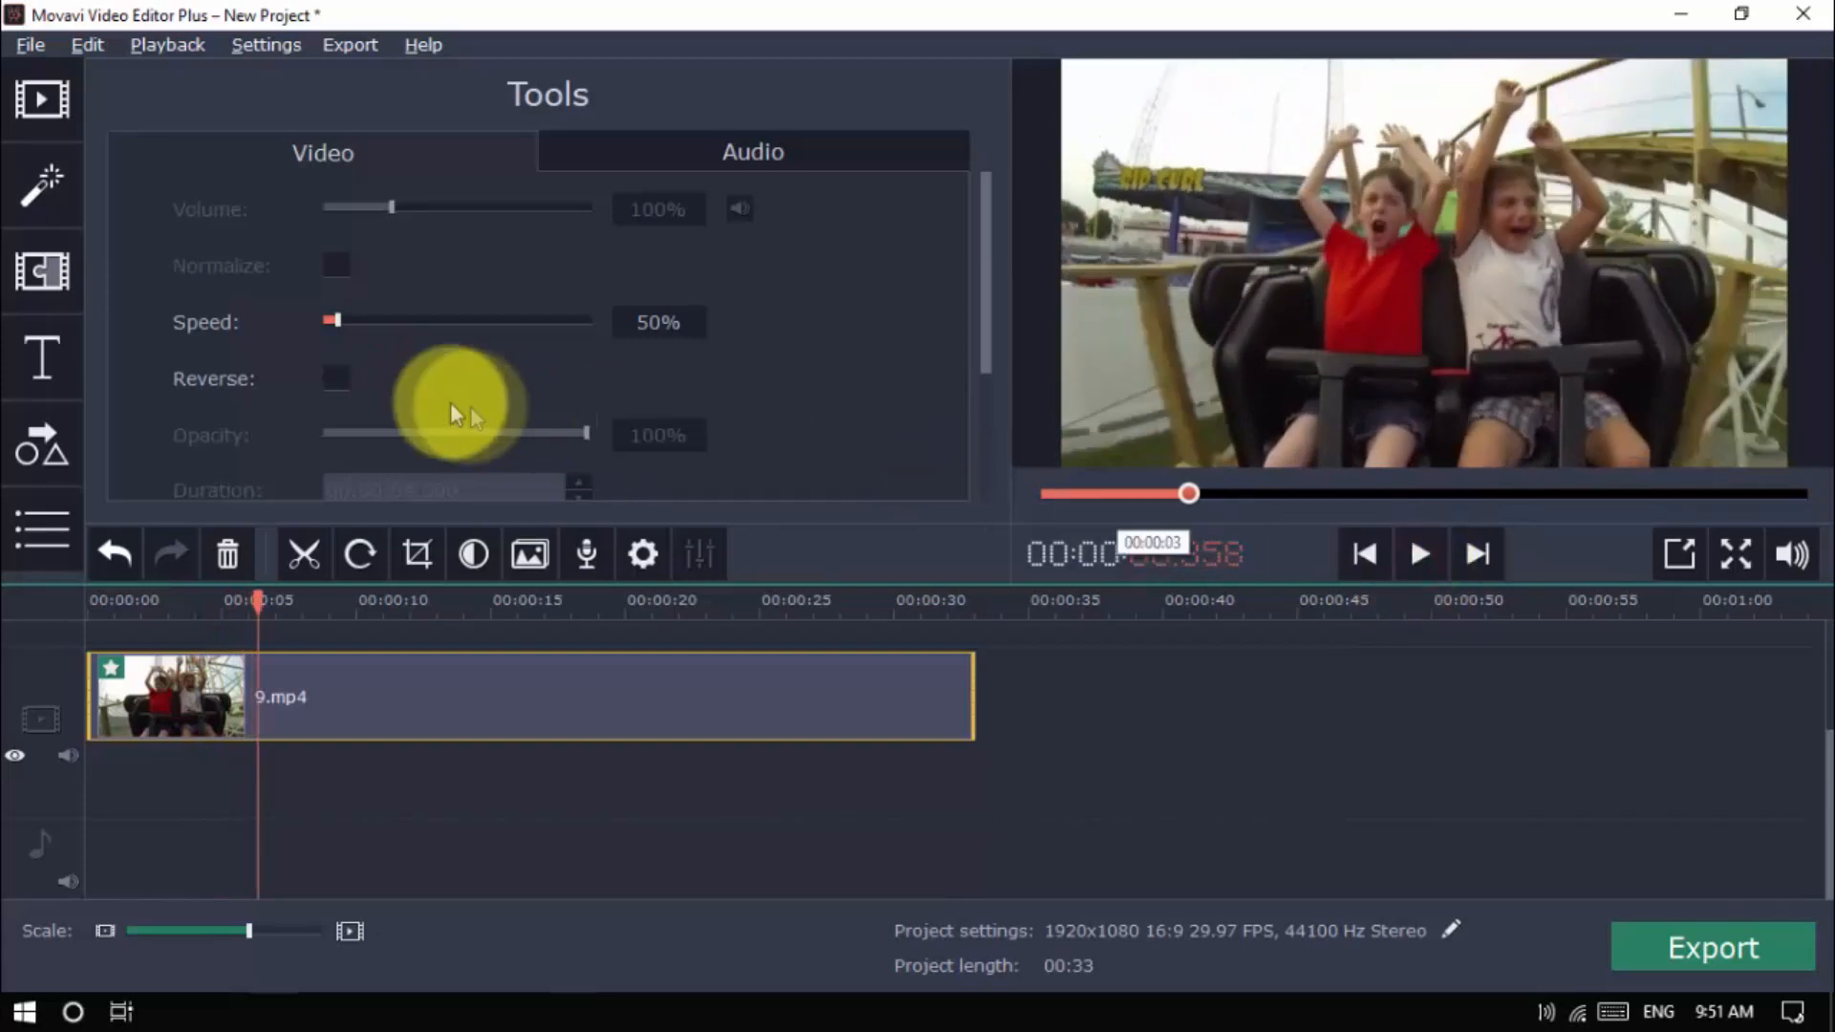
Enable Reverse for clip 9.mp4 and play the result
left_click(335, 377)
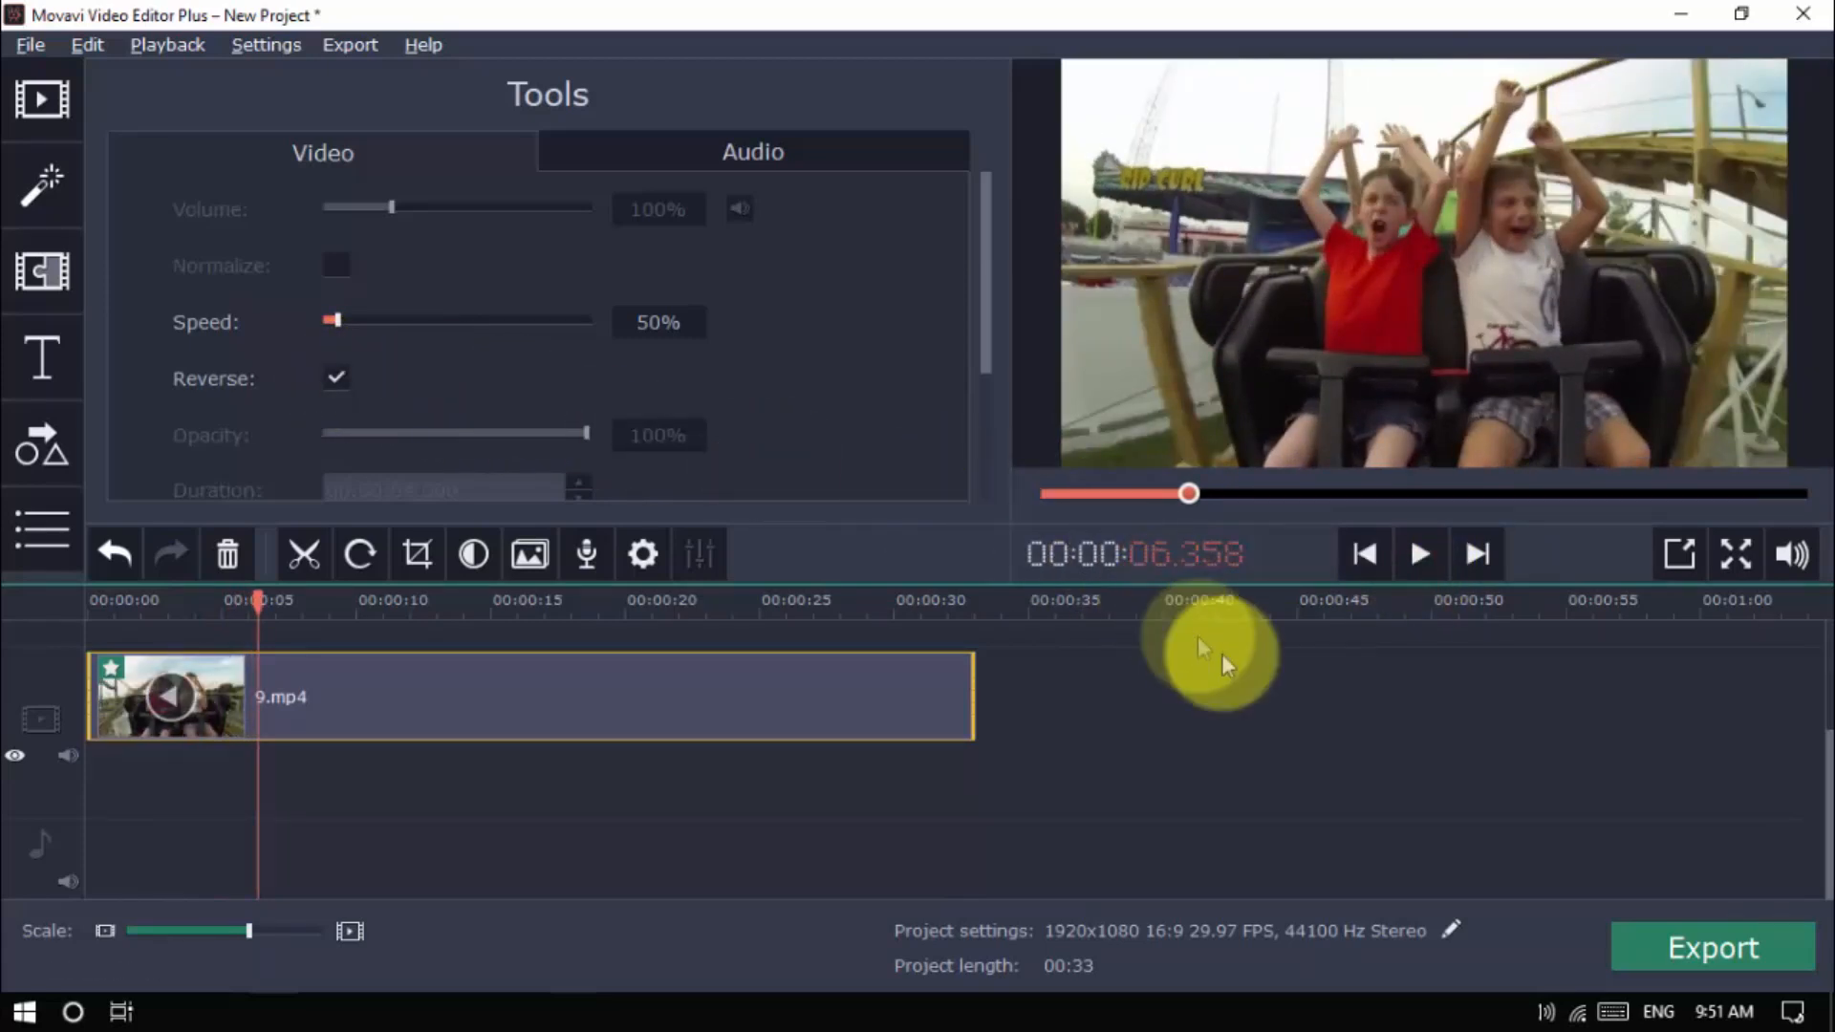
left_click(1419, 554)
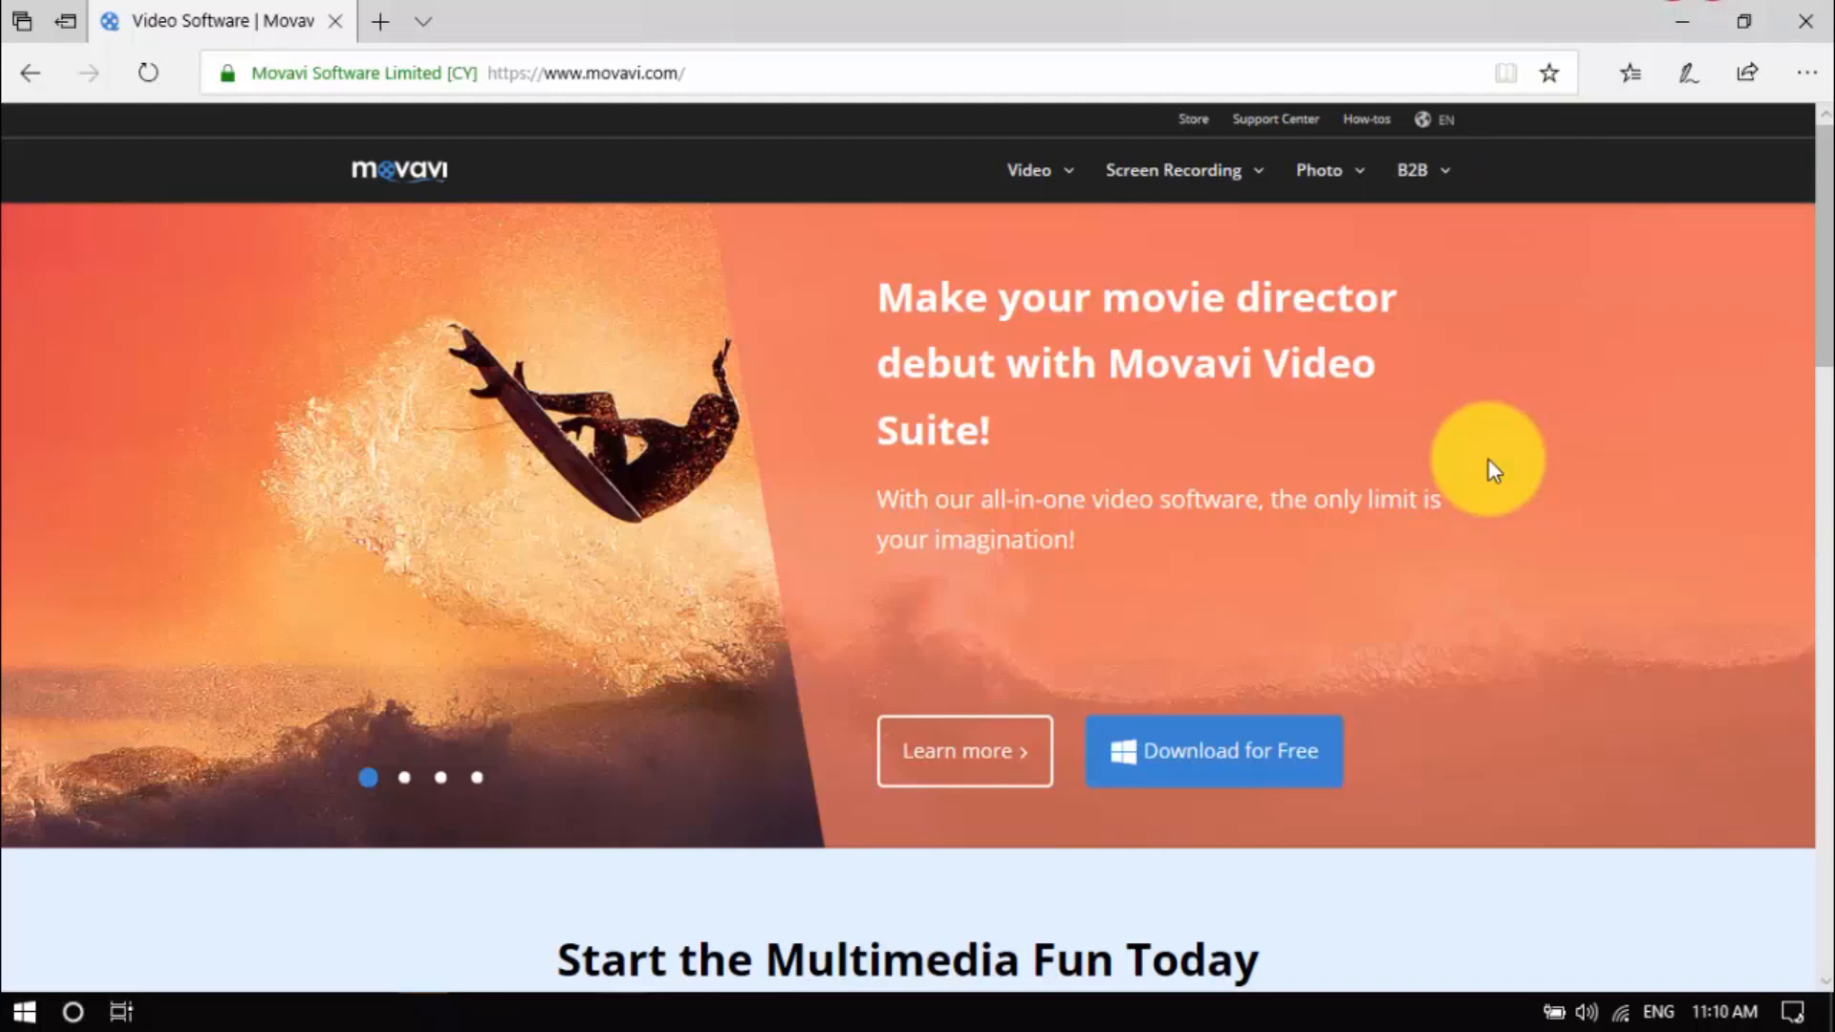
scroll("down", 3)
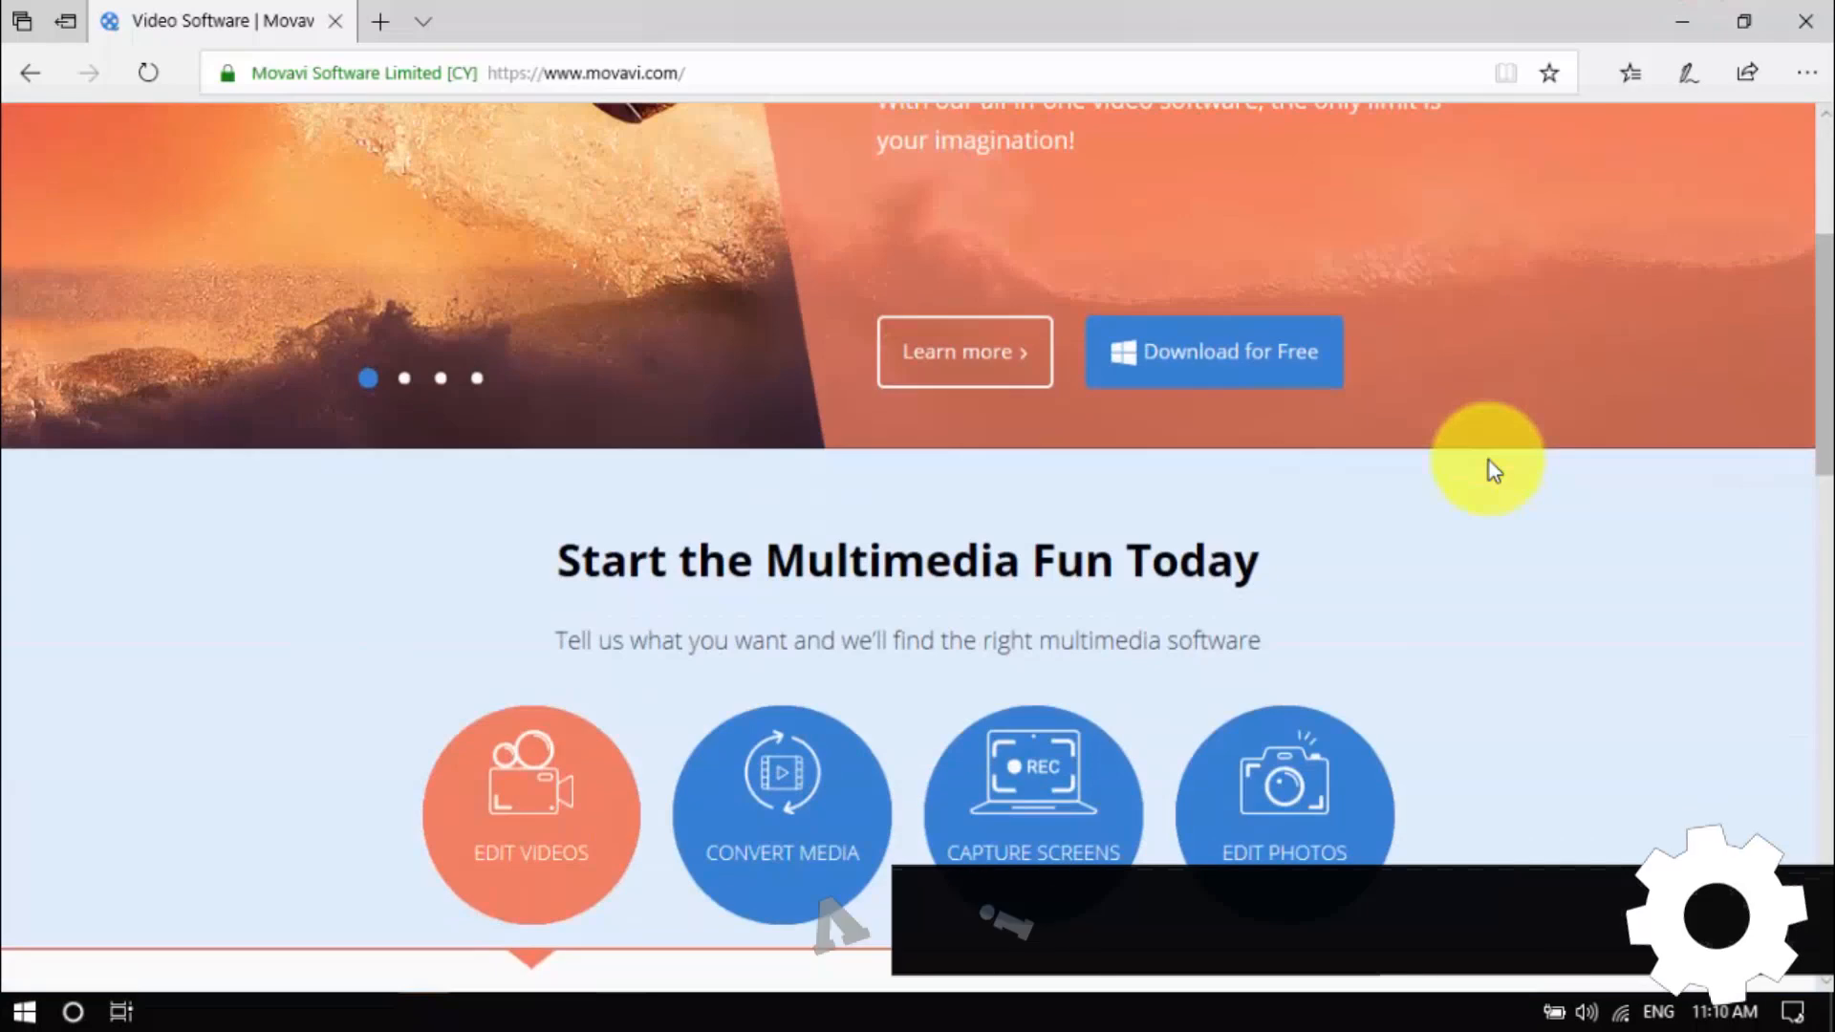
scroll("down", 3)
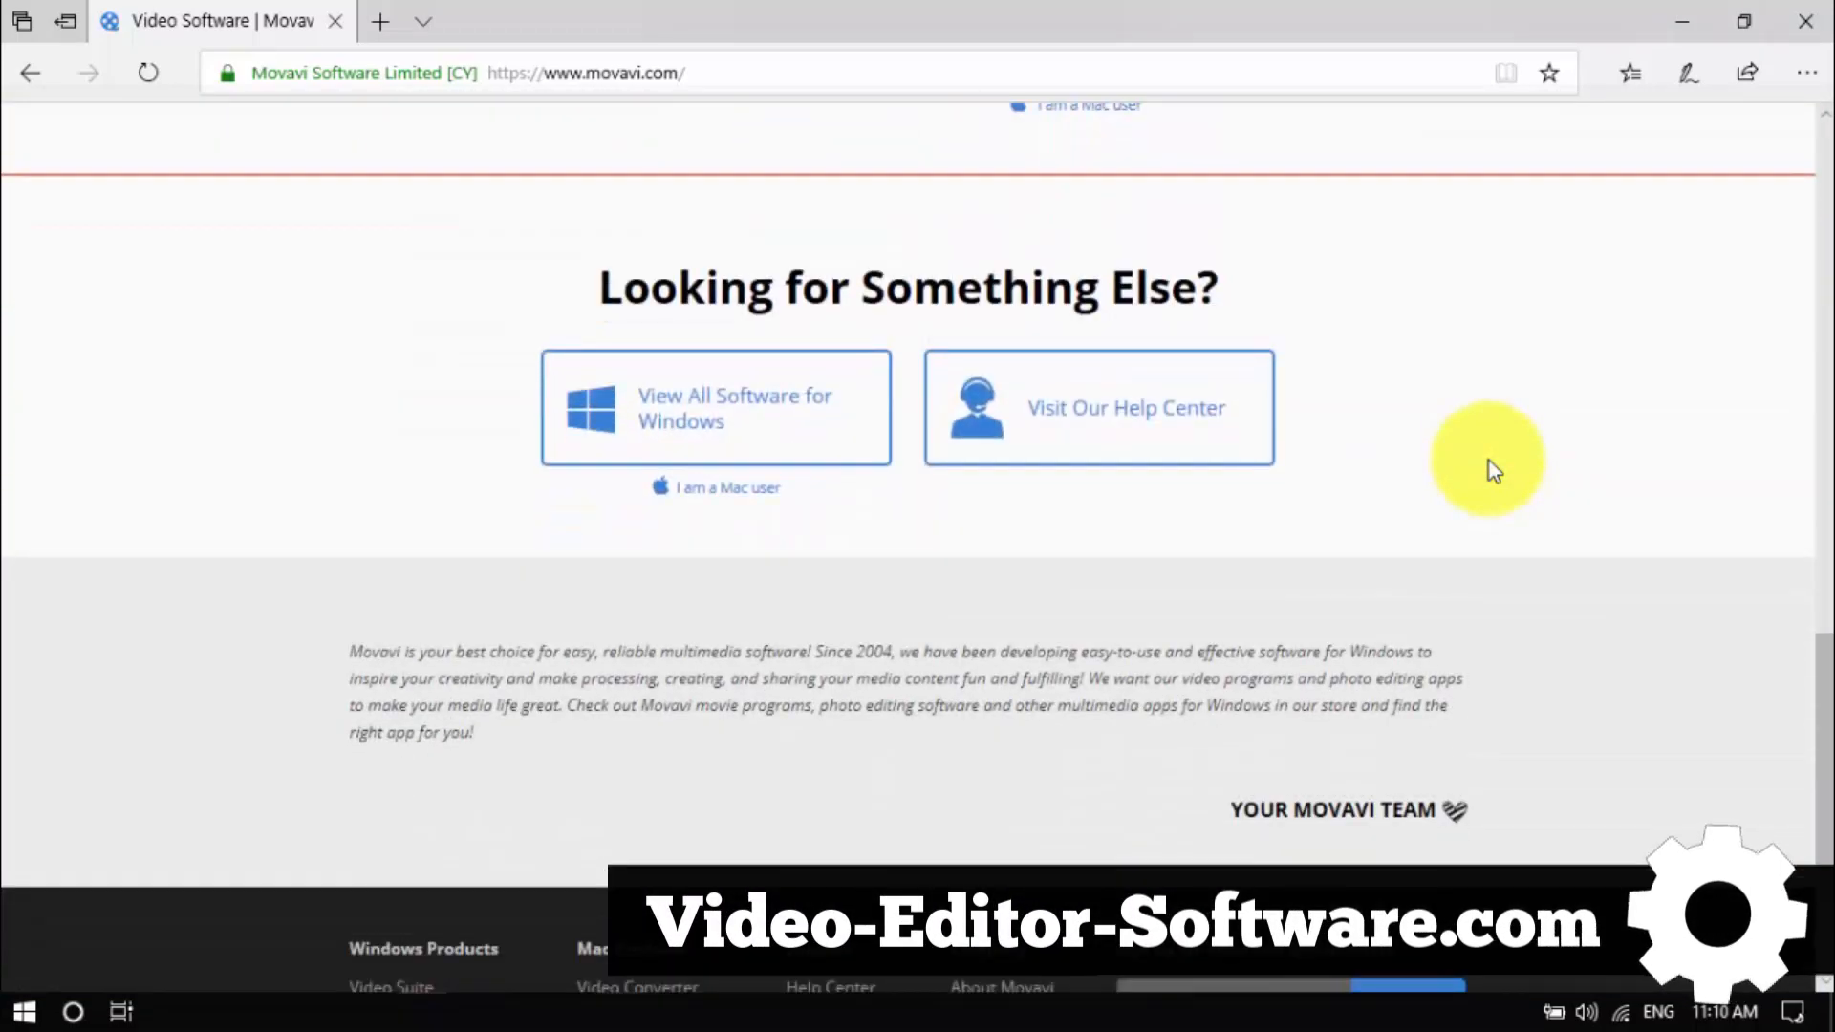
scroll("down", 3)
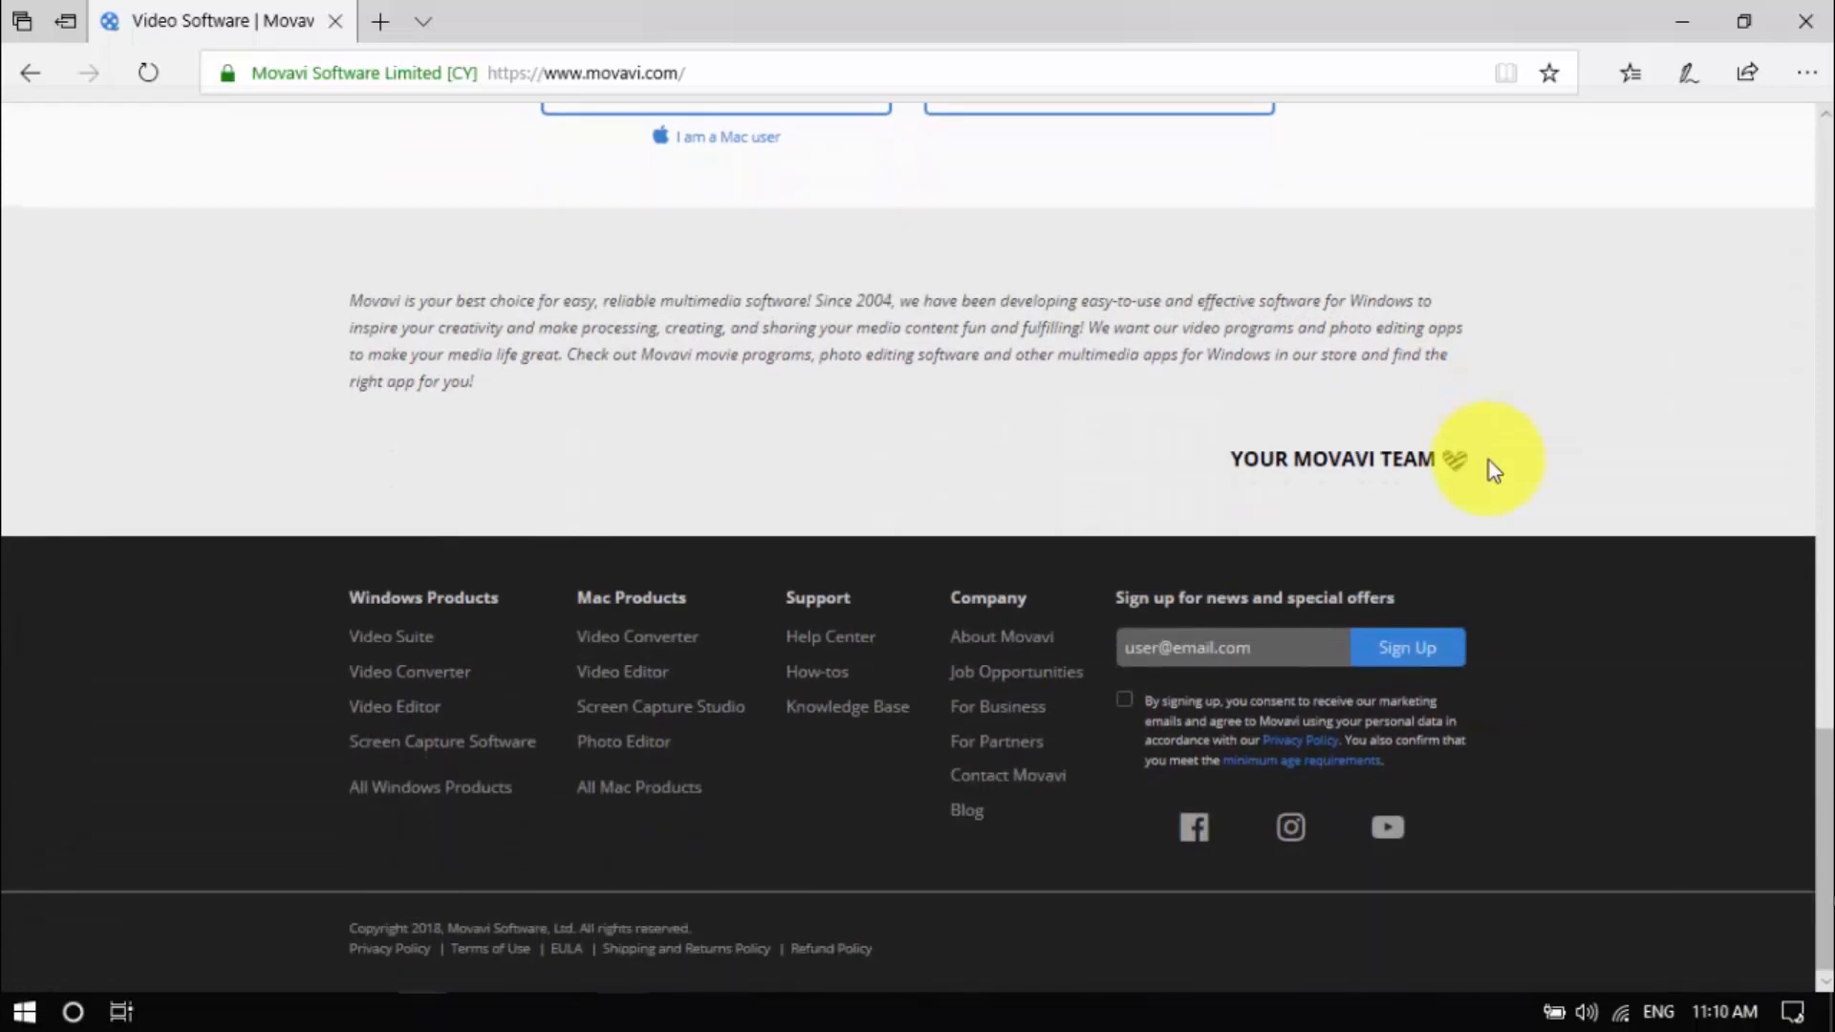